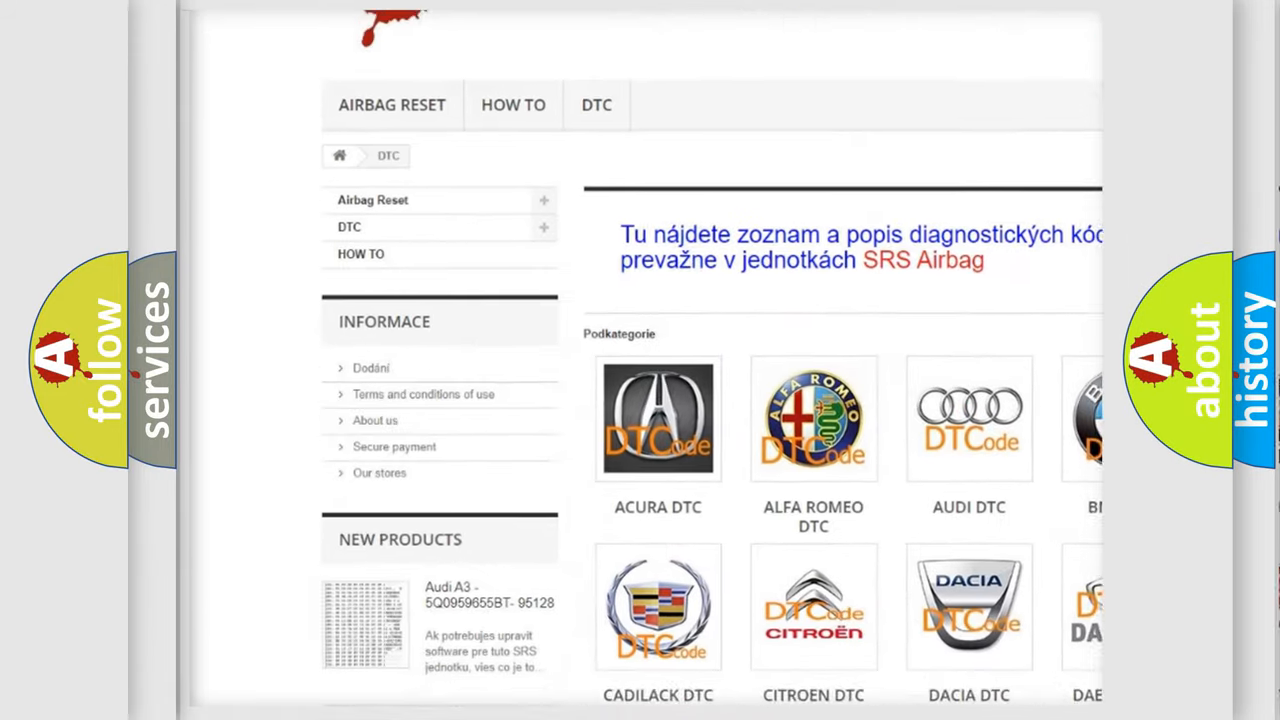
scroll("down", 3)
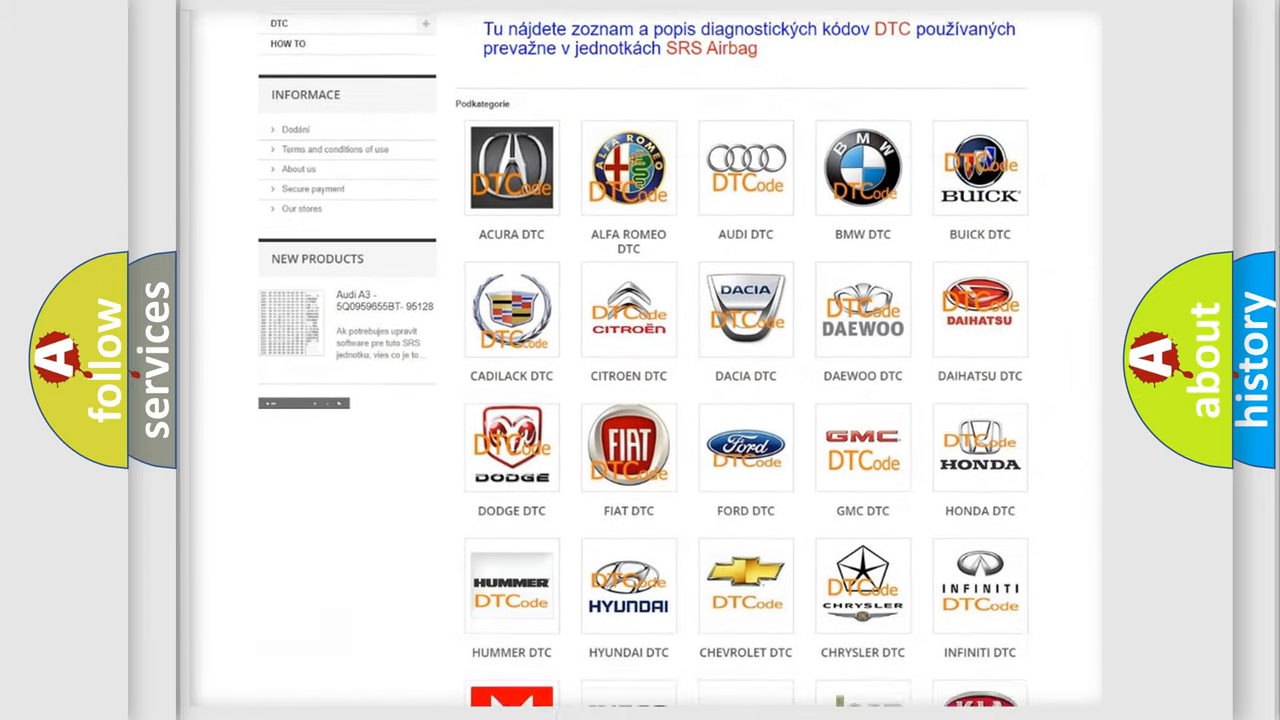
scroll("down", 3)
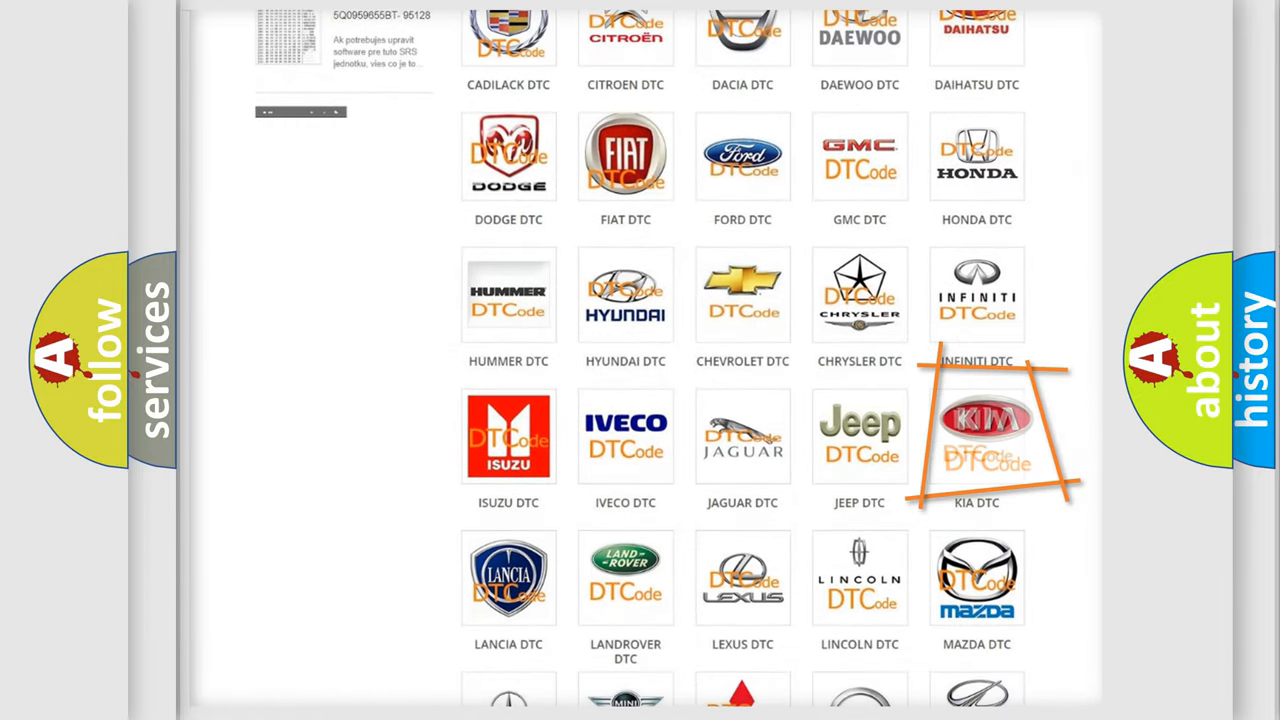